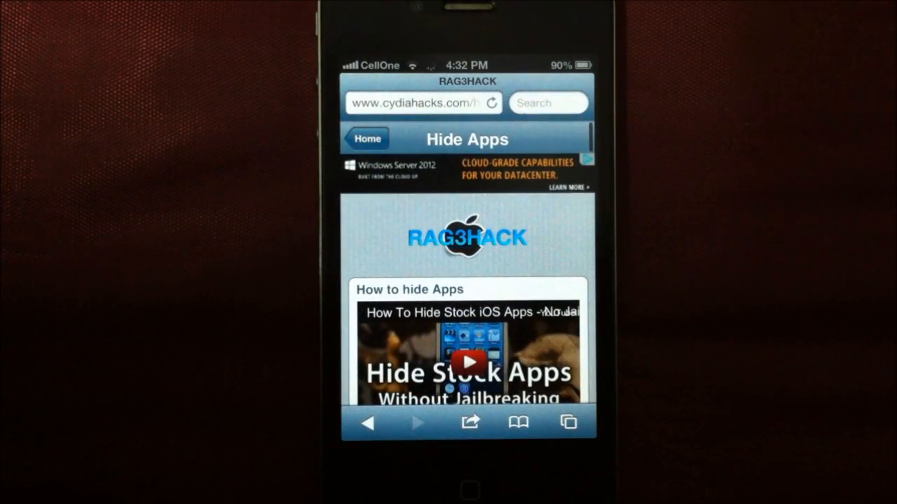
Scroll past the hiding steps to the Tweaks list and start the Hide Reminders tweak.
click(413, 103)
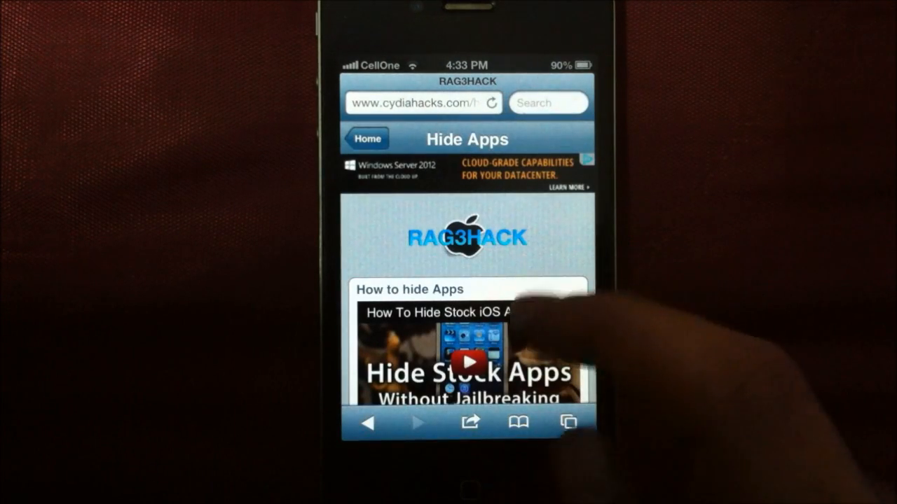
scroll(down, 3)
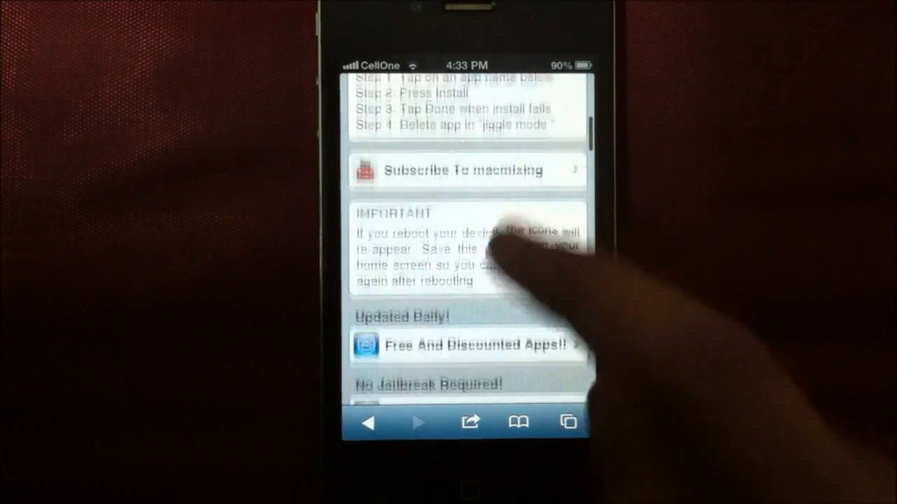
scroll(down, 3)
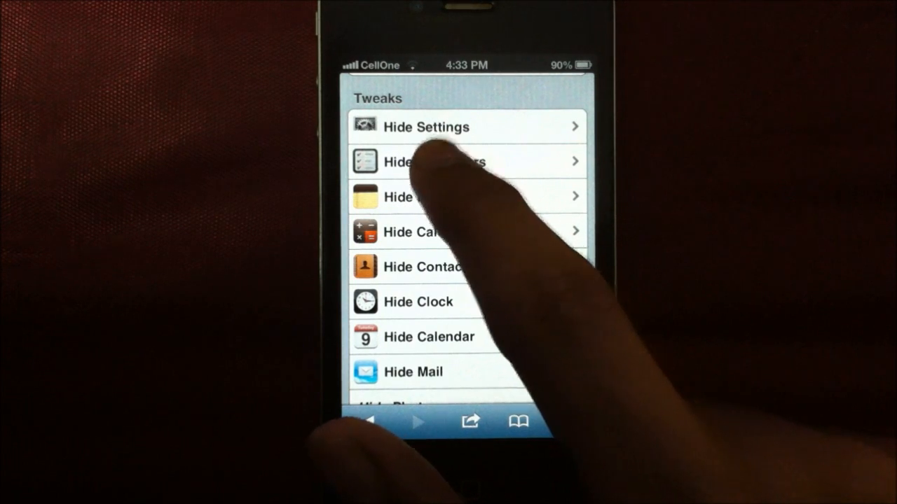
click(434, 161)
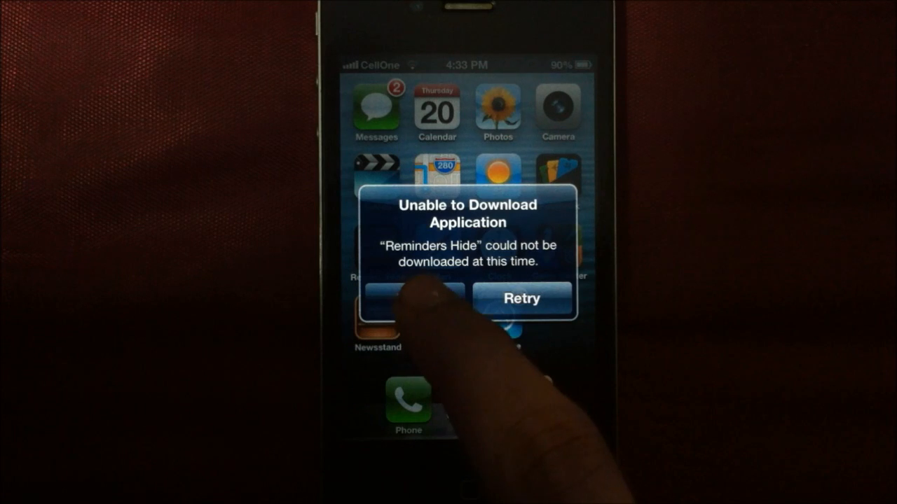
Dismiss the failed download alert and delete the Reminders Hide icon from the home screen.
click(410, 298)
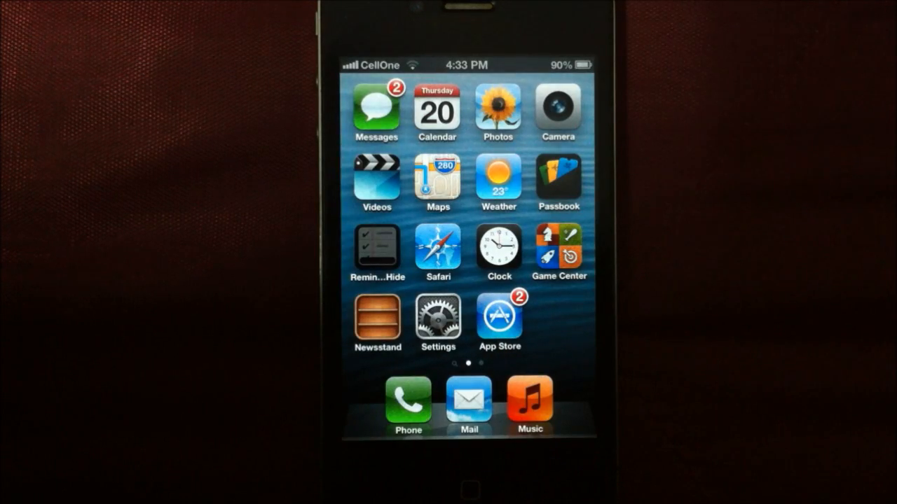
click(376, 249)
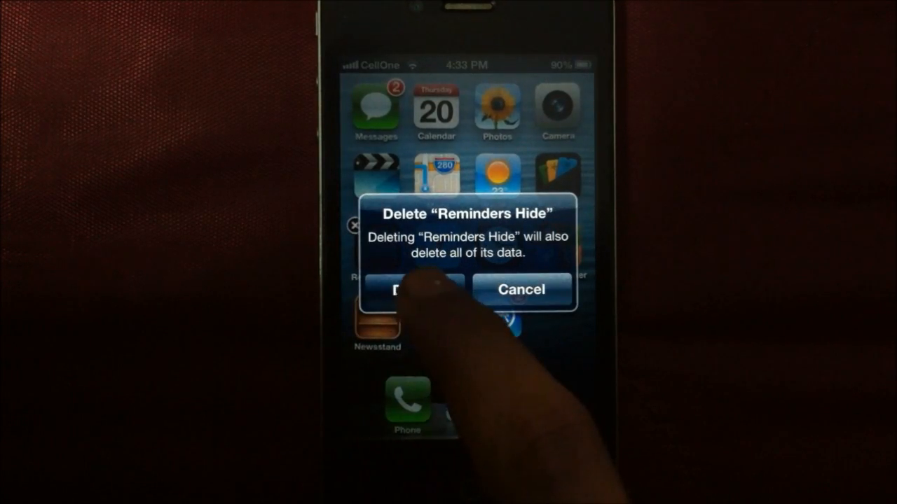
click(407, 289)
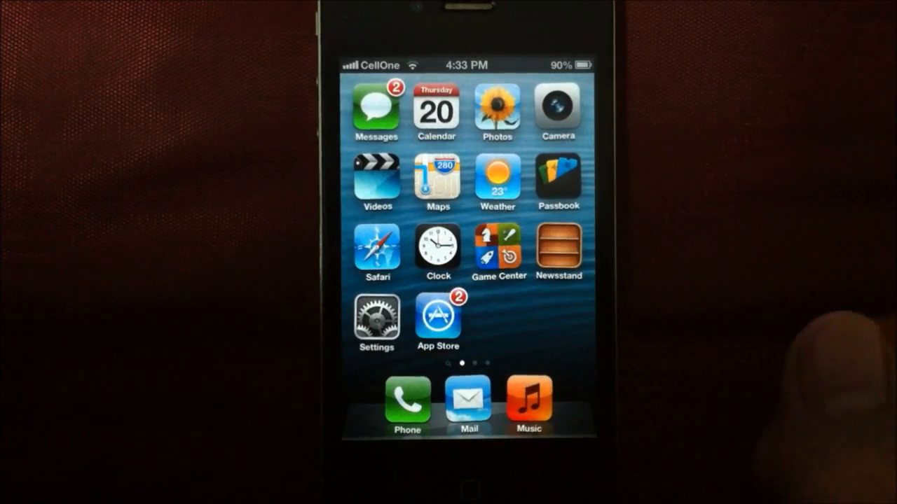